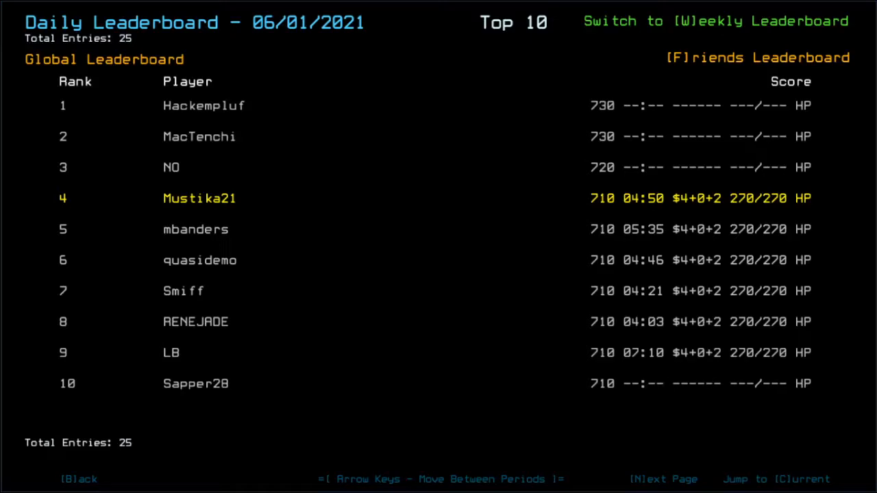
mouse_move(830, 282)
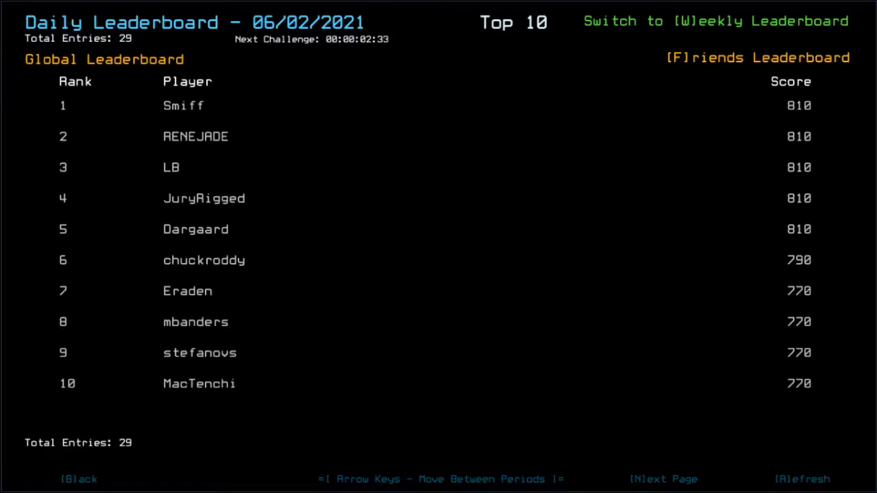
Leave the daily leaderboard and return toward the game's Options menu.
key(Left)
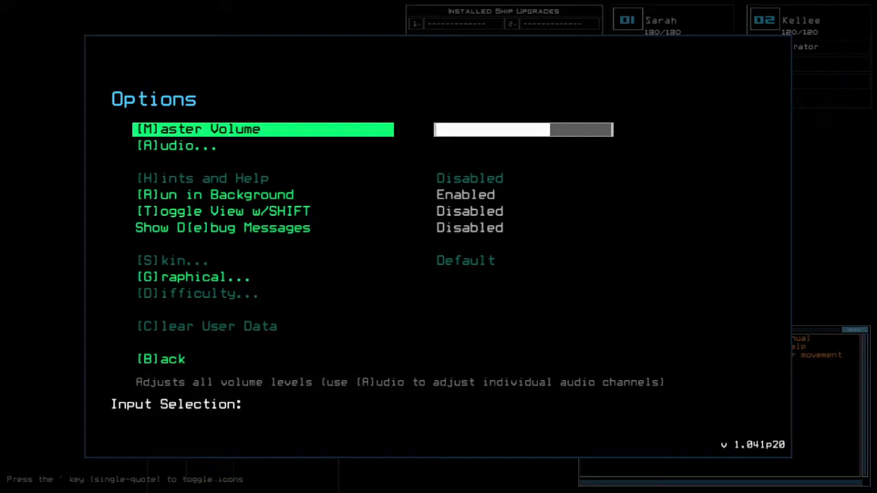
Return to the run and switch the console to the whole-ship schematic view.
click(160, 359)
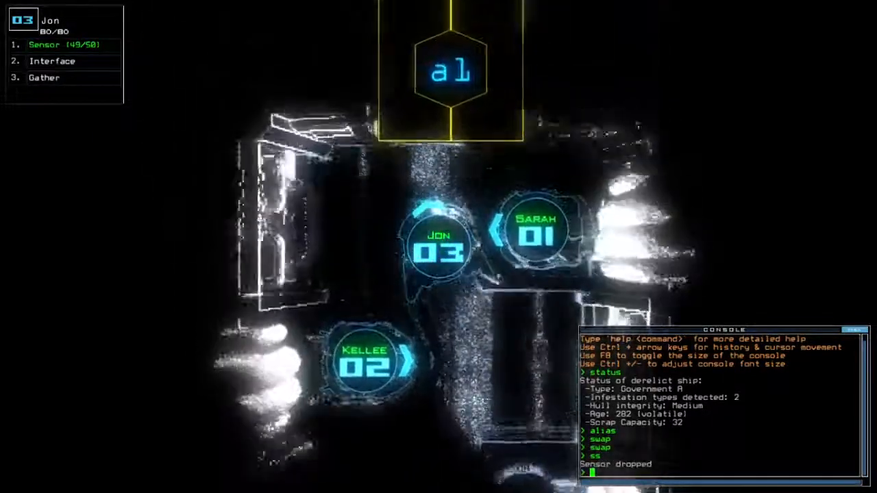
key(')
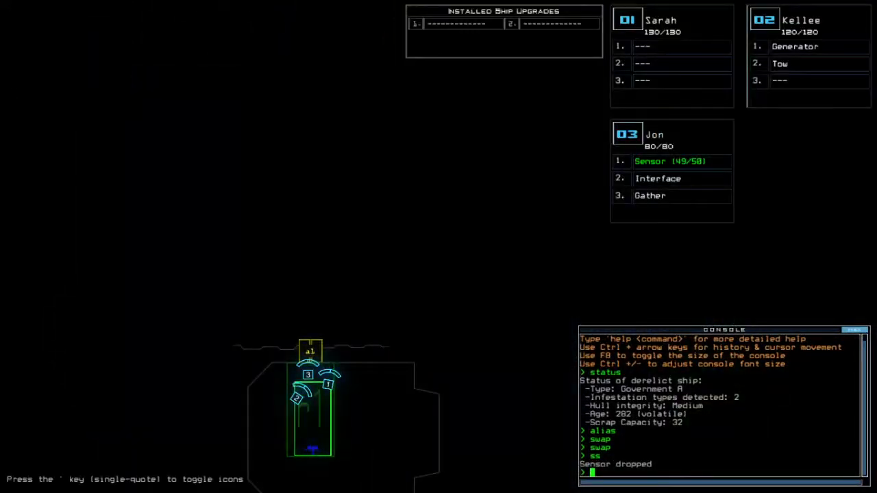
Issue console commands so Jon powers the generator, docks, opens r1's doors and gathers scrap.
text(lo)
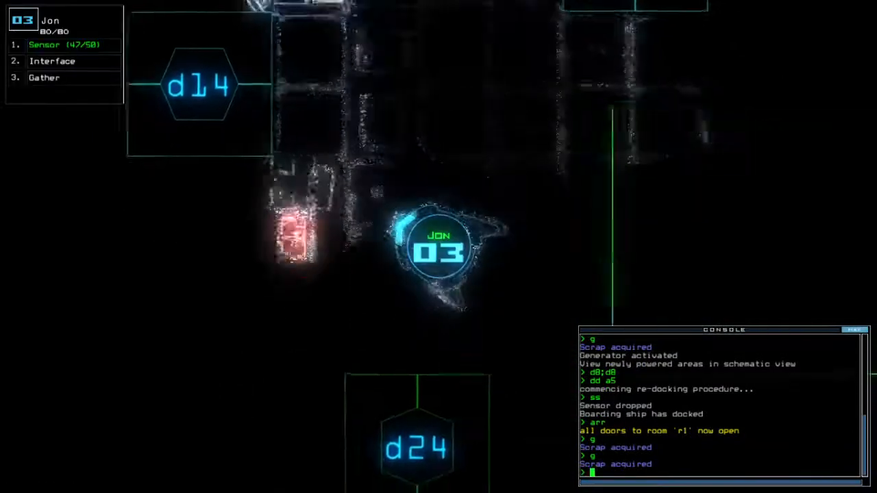
text(d24)
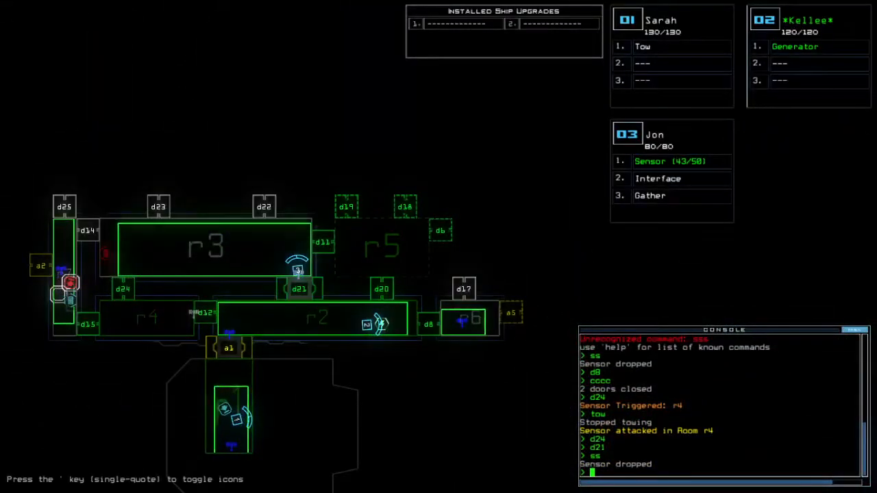
Operate doors d11, d21, d6 and d20 while towing Brandon toward r1 and interfacing Jon.
text(d11 d21)
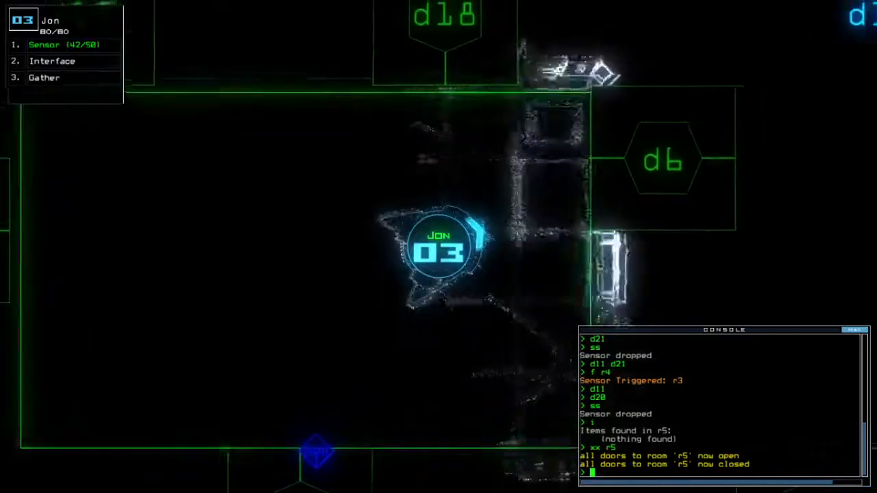
text(d6)
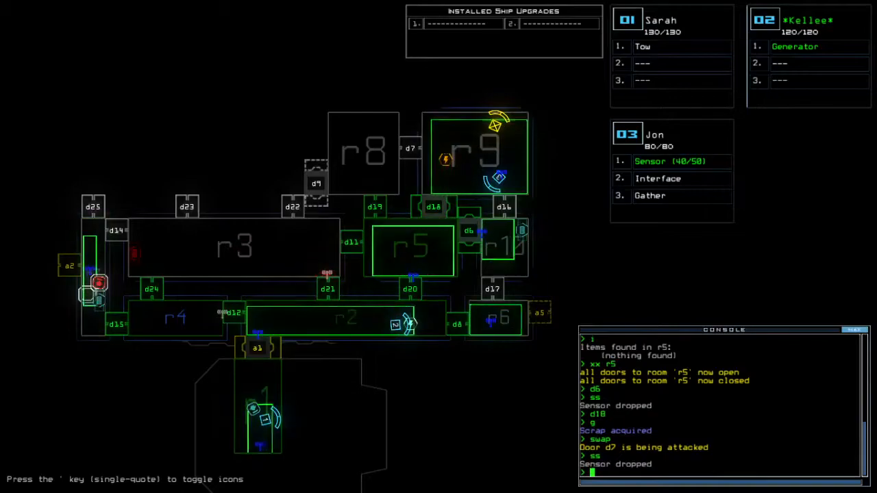
text(d20)
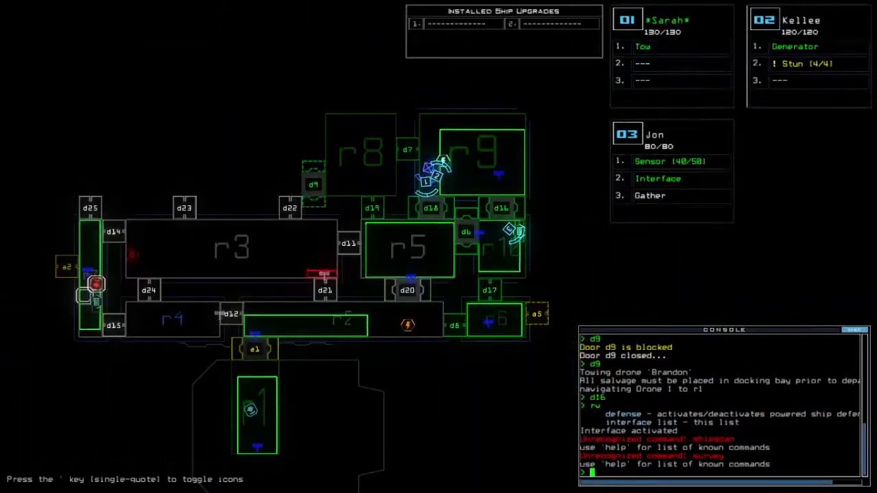
Work doors d9 and d7 as room r6's enemies are killed by defenses and Jon drops a sensor.
text(d9)
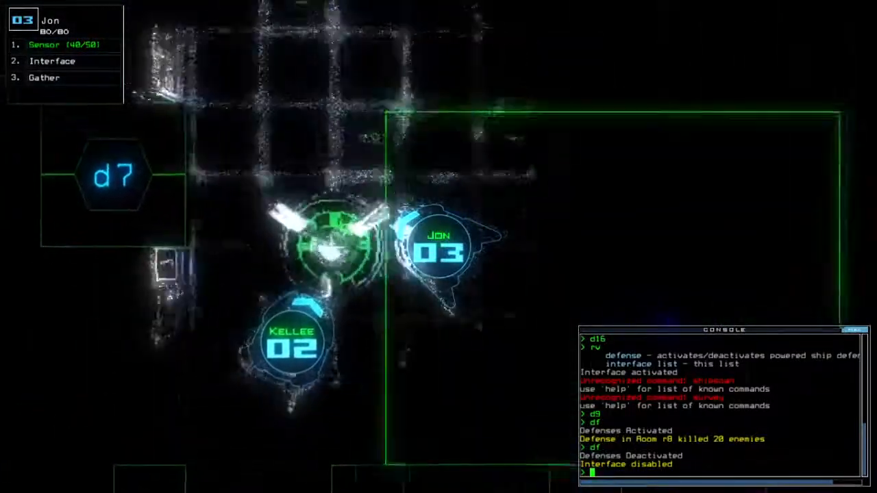
text(d7)
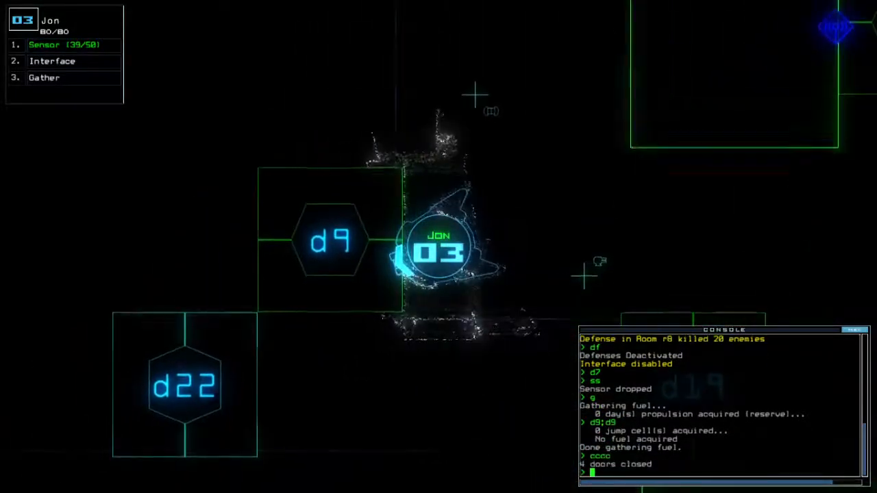
Toggle door d9 before dropping a sensor, cycling the generator and stopping the tow of Brandon.
text(d9)
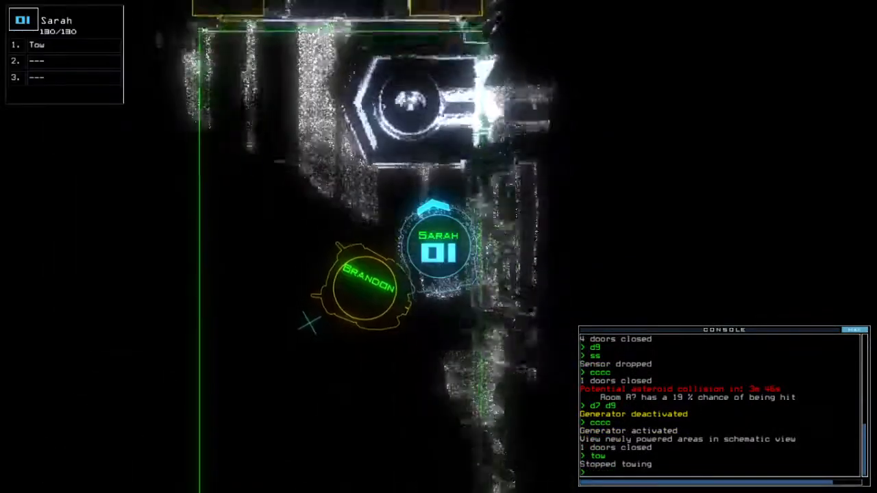
Send a drone to airlock a3 with 'dd a3' to re-dock with the boarding ship.
text(dd a3)
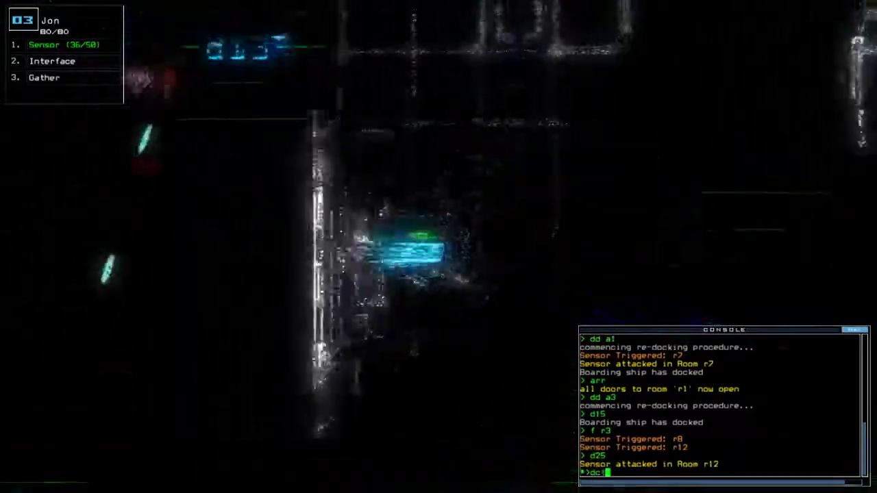
Close out at door d13, accept the final score of 810 and load the daily leaderboard.
text(d13)
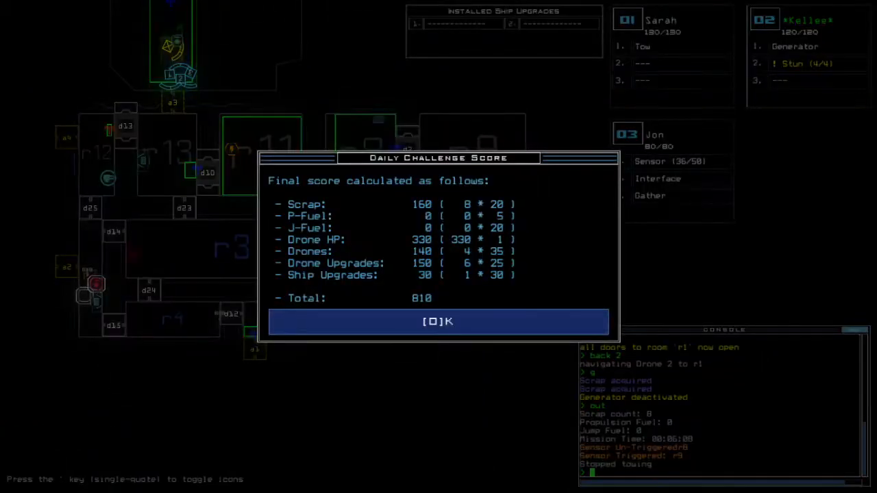
click(438, 321)
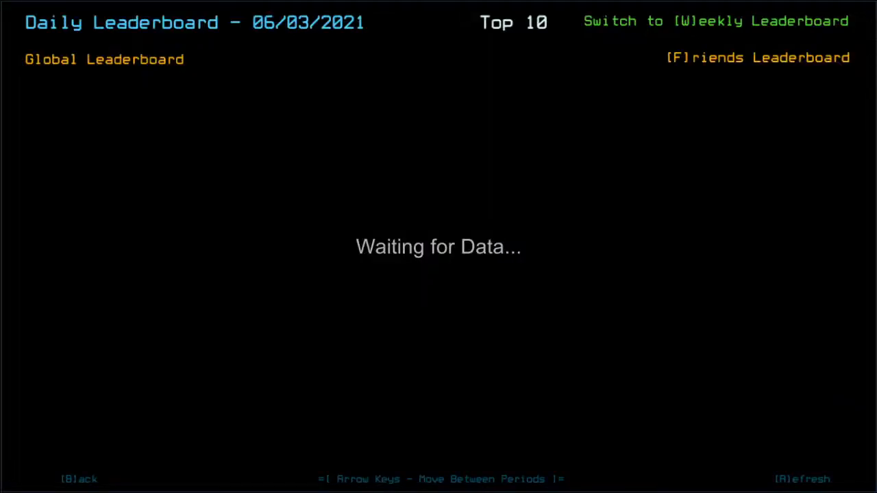